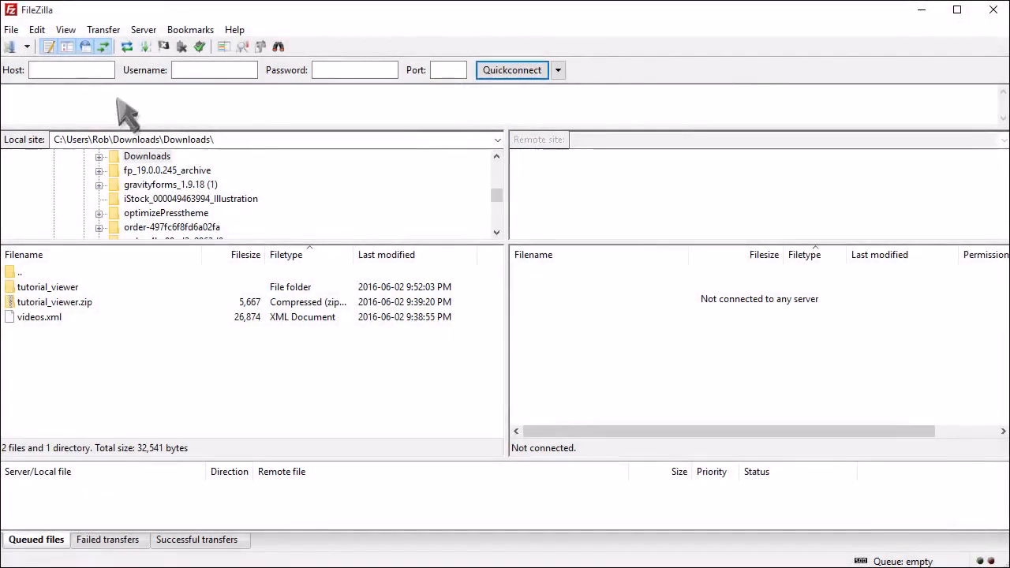
Step: Open the Site Manager from the toolbar icon
left_click(11, 46)
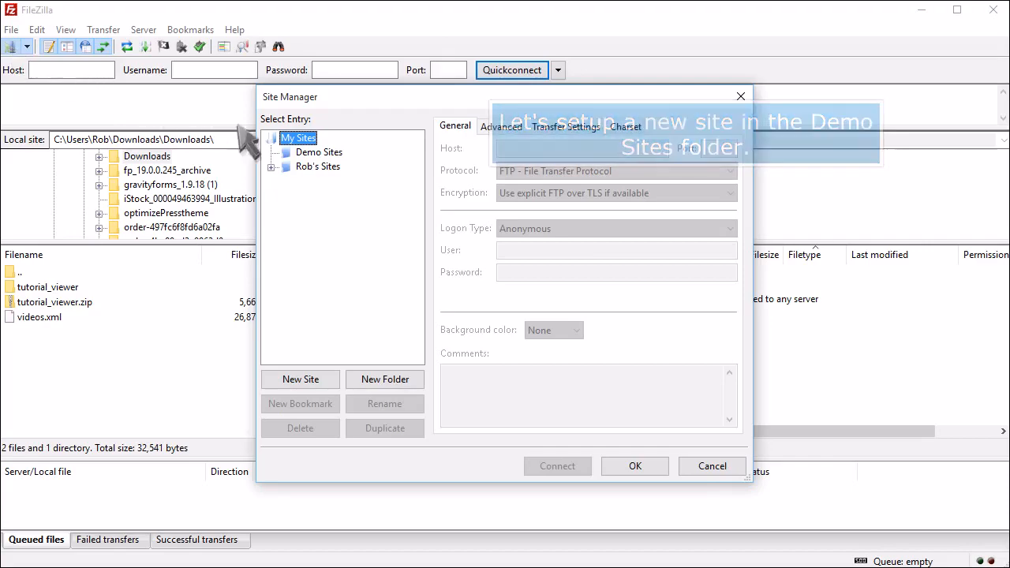
Step: Create a new site entry named 'mybiz4321.com' in the Demo Sites folder
left_click(318, 151)
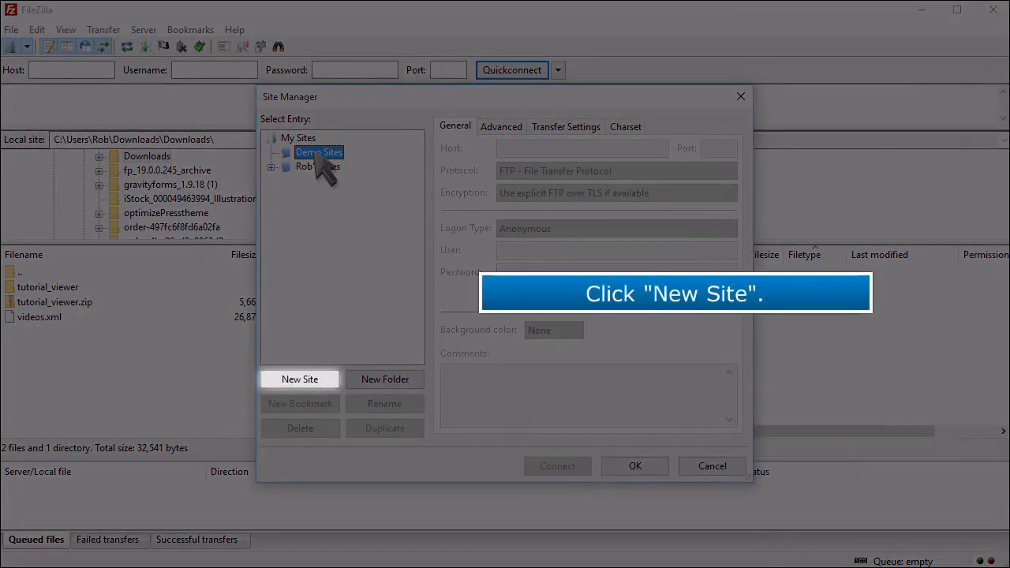
left_click(300, 379)
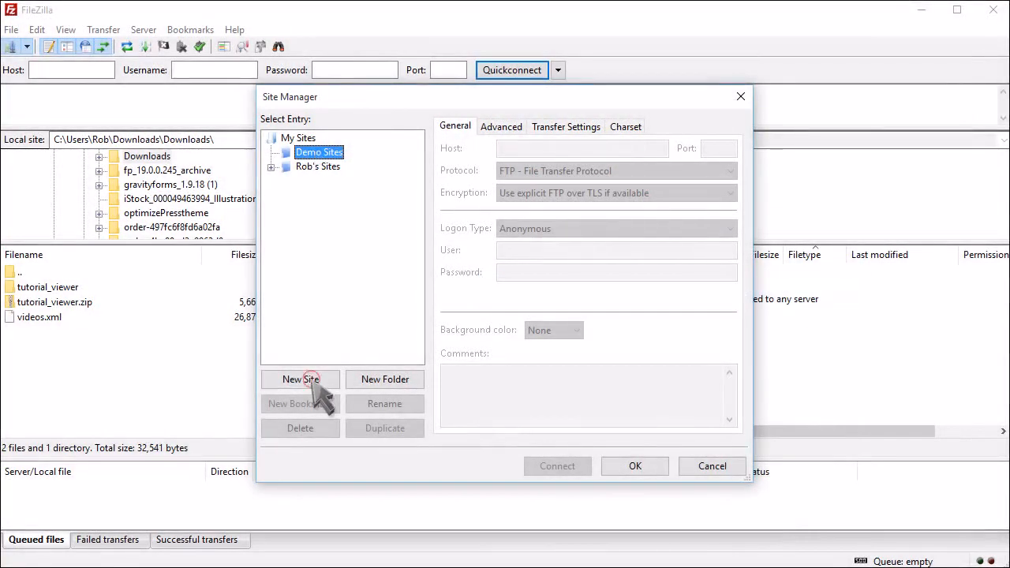
left_click(300, 379)
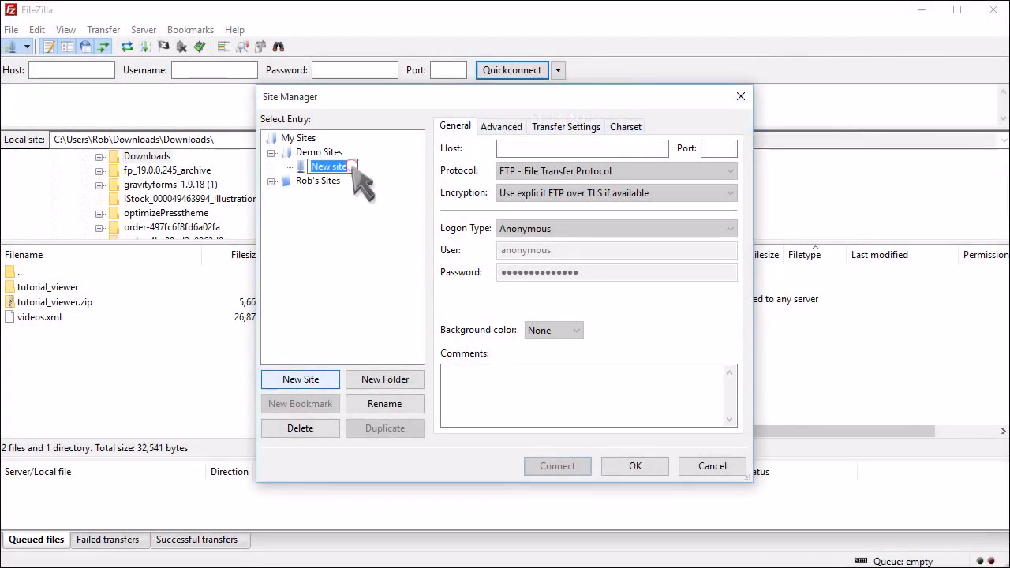
type("mybiz4321.com")
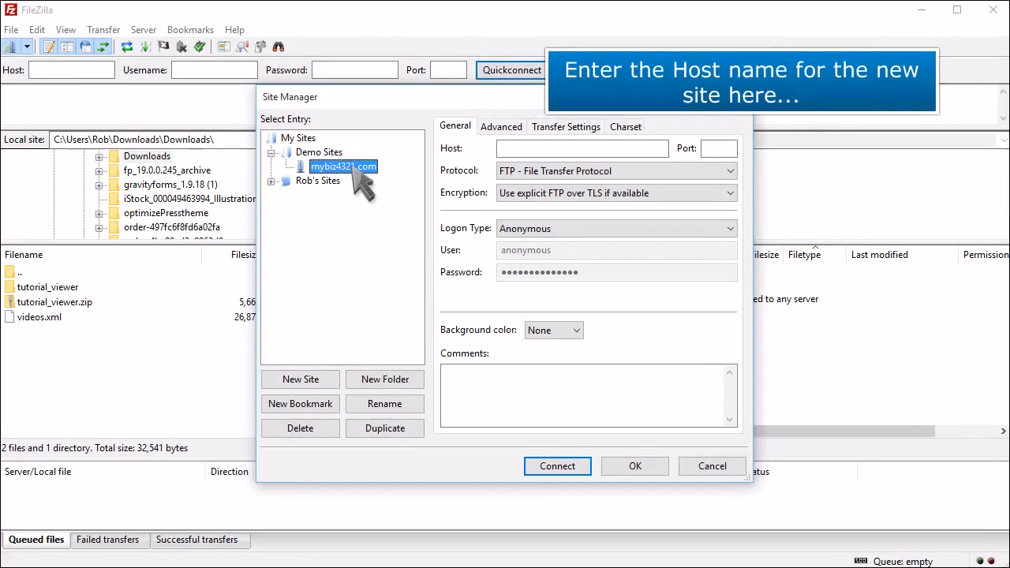
Step: Enter mybiz4321.com as the host and keep FTP as the protocol
left_click(582, 148)
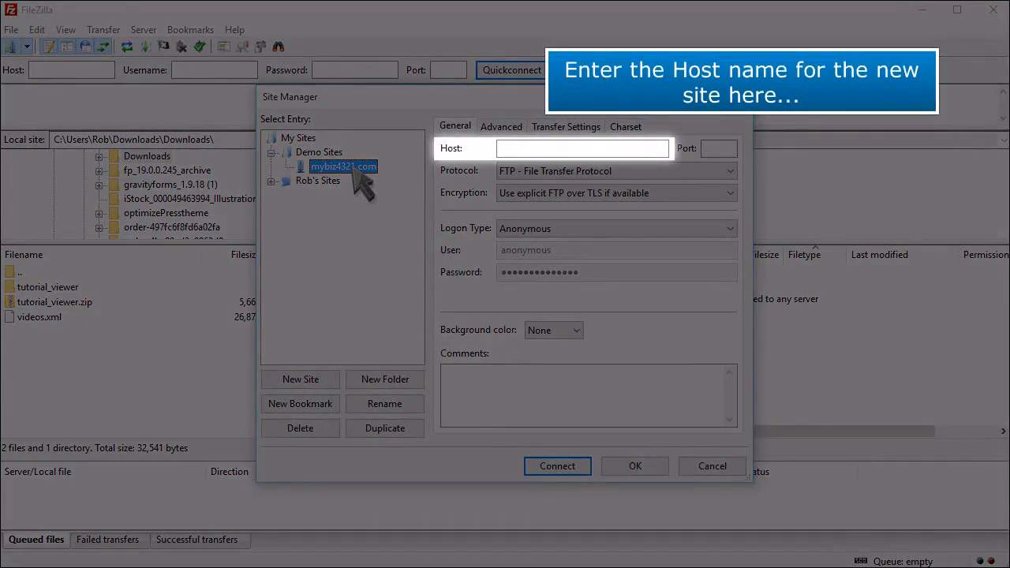
type("mybiz4321.com")
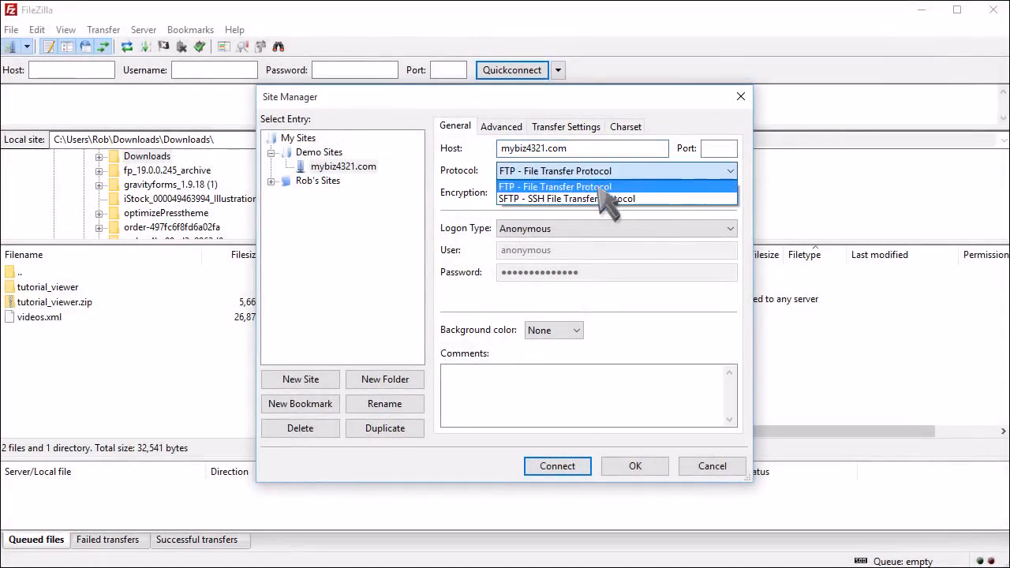
left_click(555, 186)
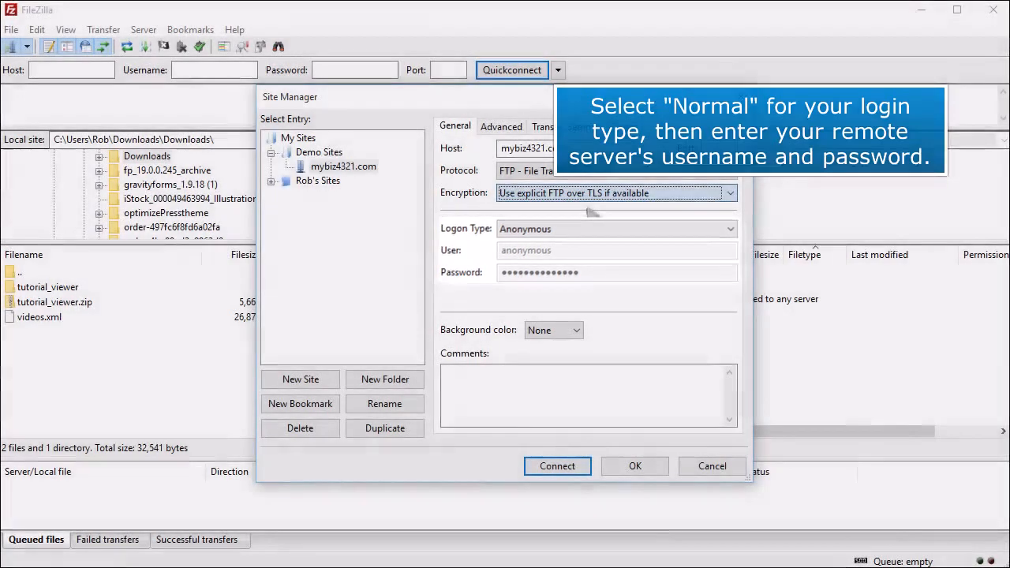
Step: Set the logon type to Normal and save the site with OK
left_click(615, 229)
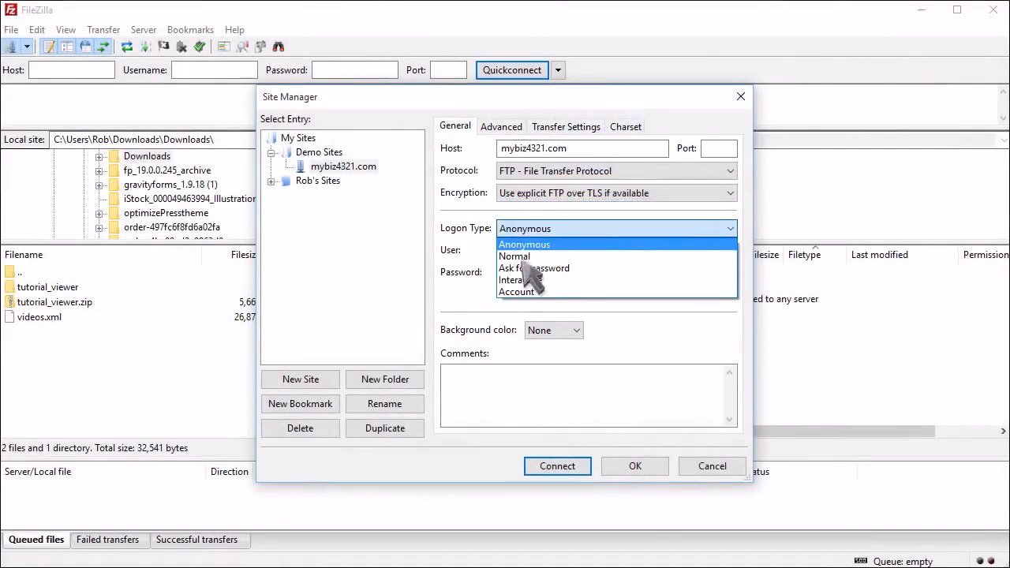
left_click(515, 255)
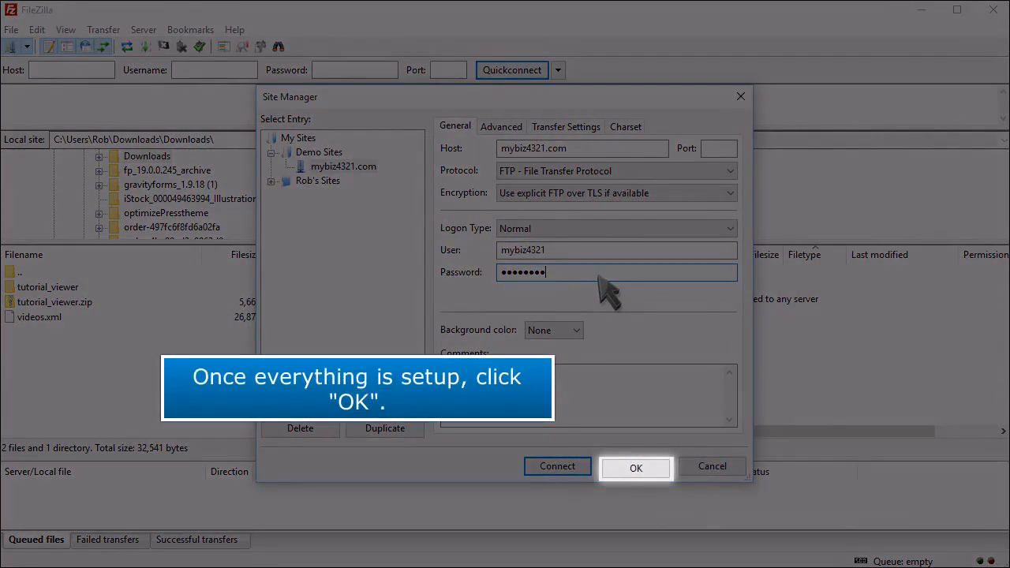
left_click(635, 466)
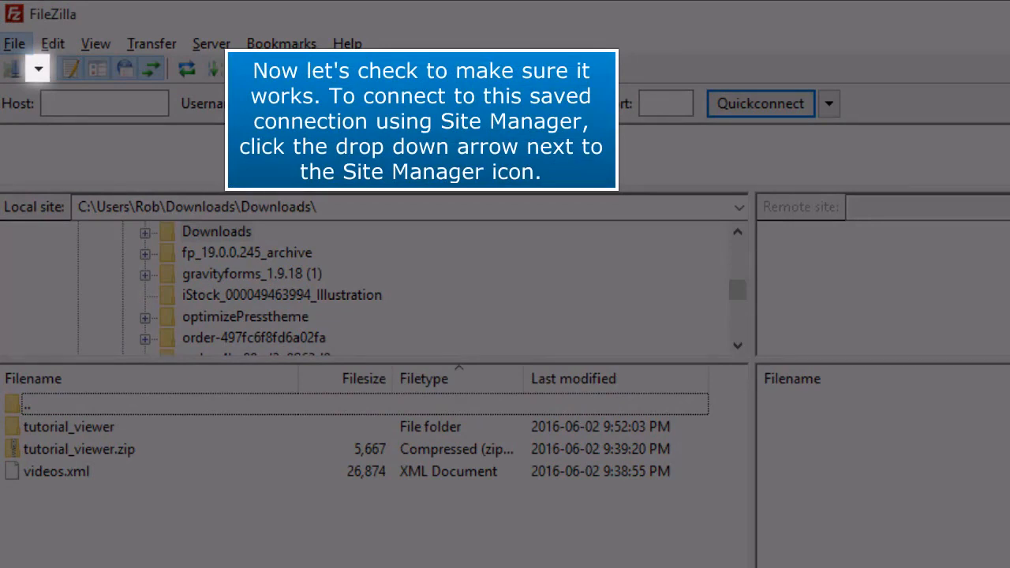
Step: Connect to mybiz4321.com via the Site Manager dropdown's Demo Sites menu
left_click(37, 68)
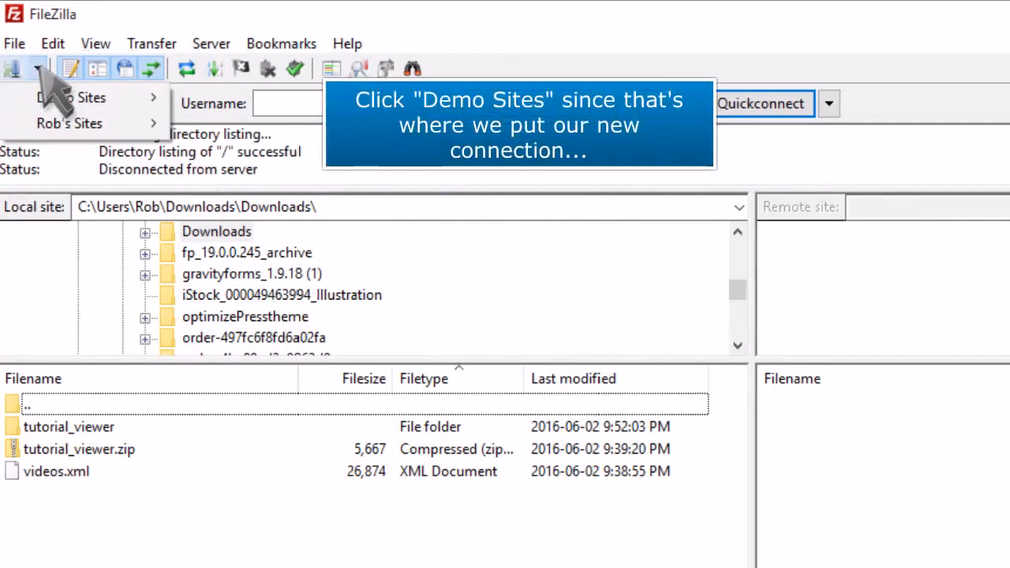
left_click(69, 97)
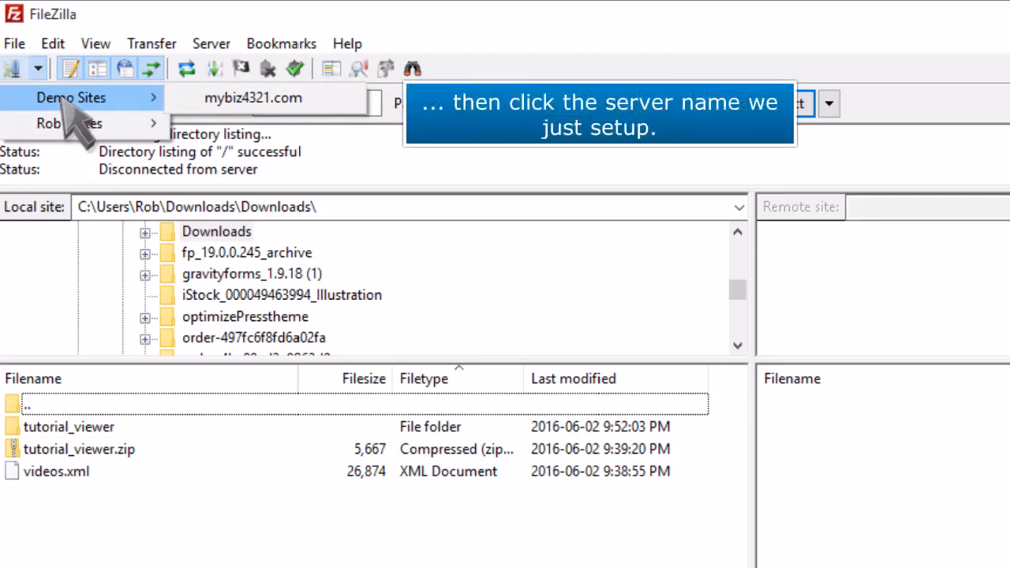
mouse_move(95, 123)
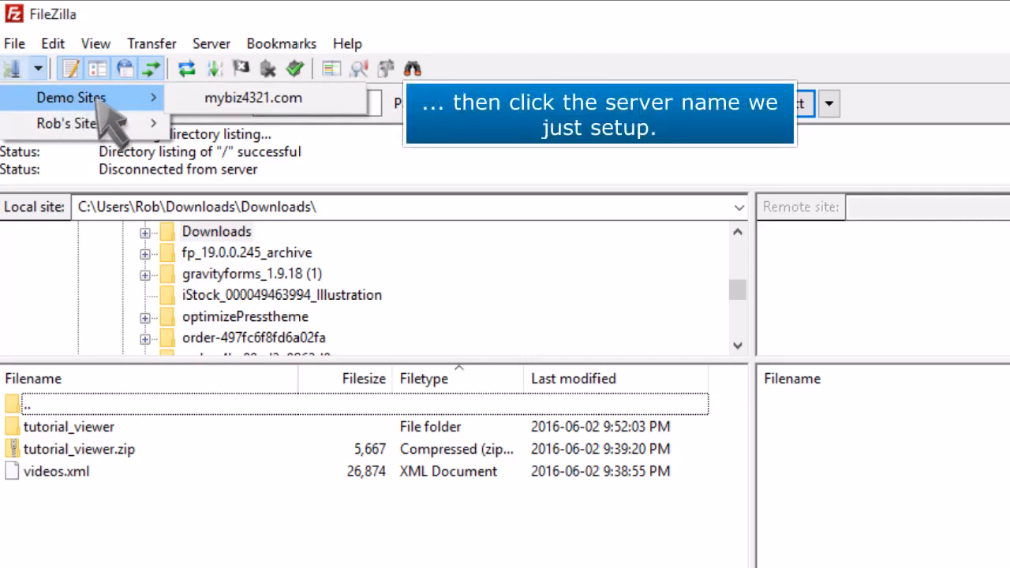
left_click(253, 98)
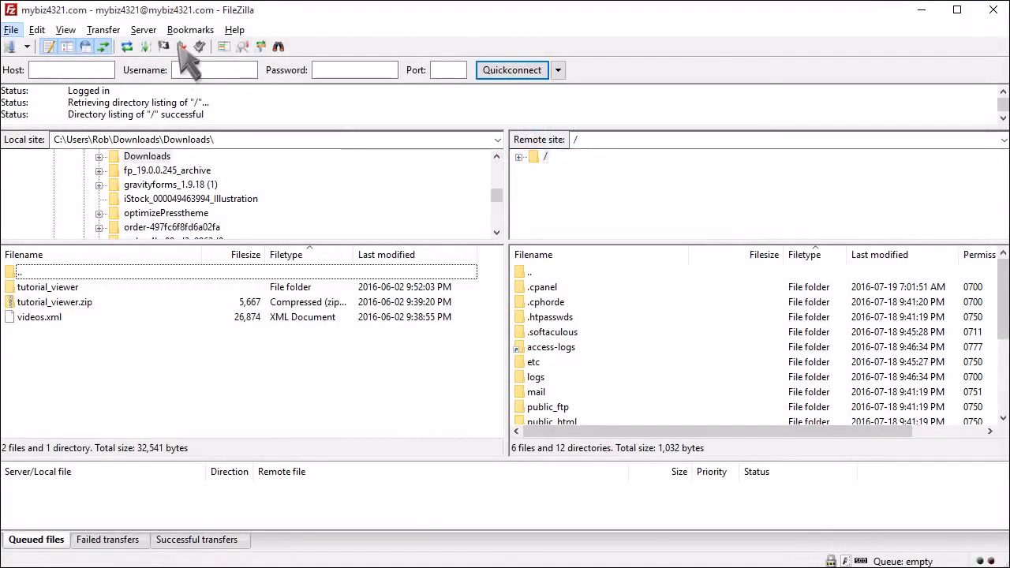
Step: Disconnect from the mybiz4321.com server using the toolbar Disconnect button
left_click(183, 46)
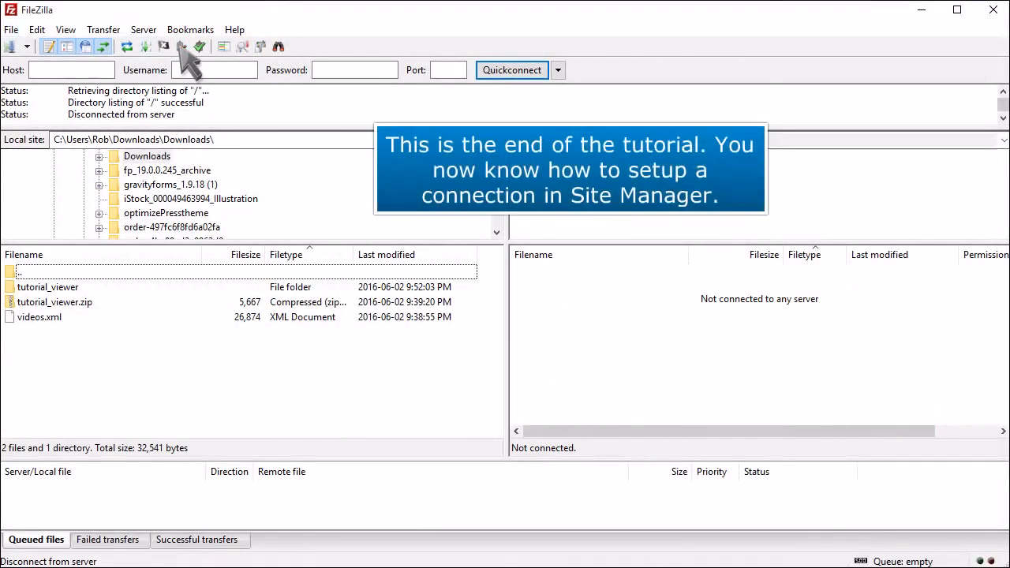